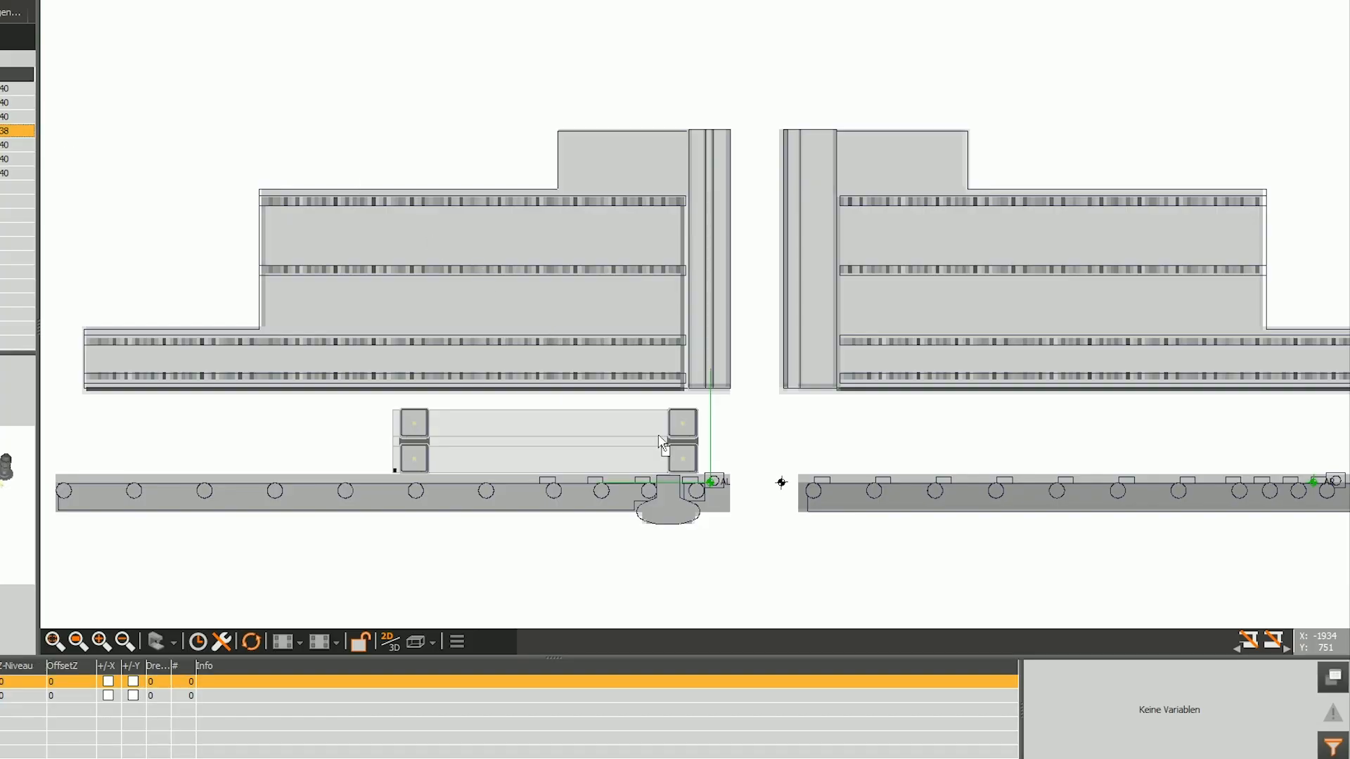
Select the corner element to show its variables DX 1200, DY 400, DZ 19.
click(694, 475)
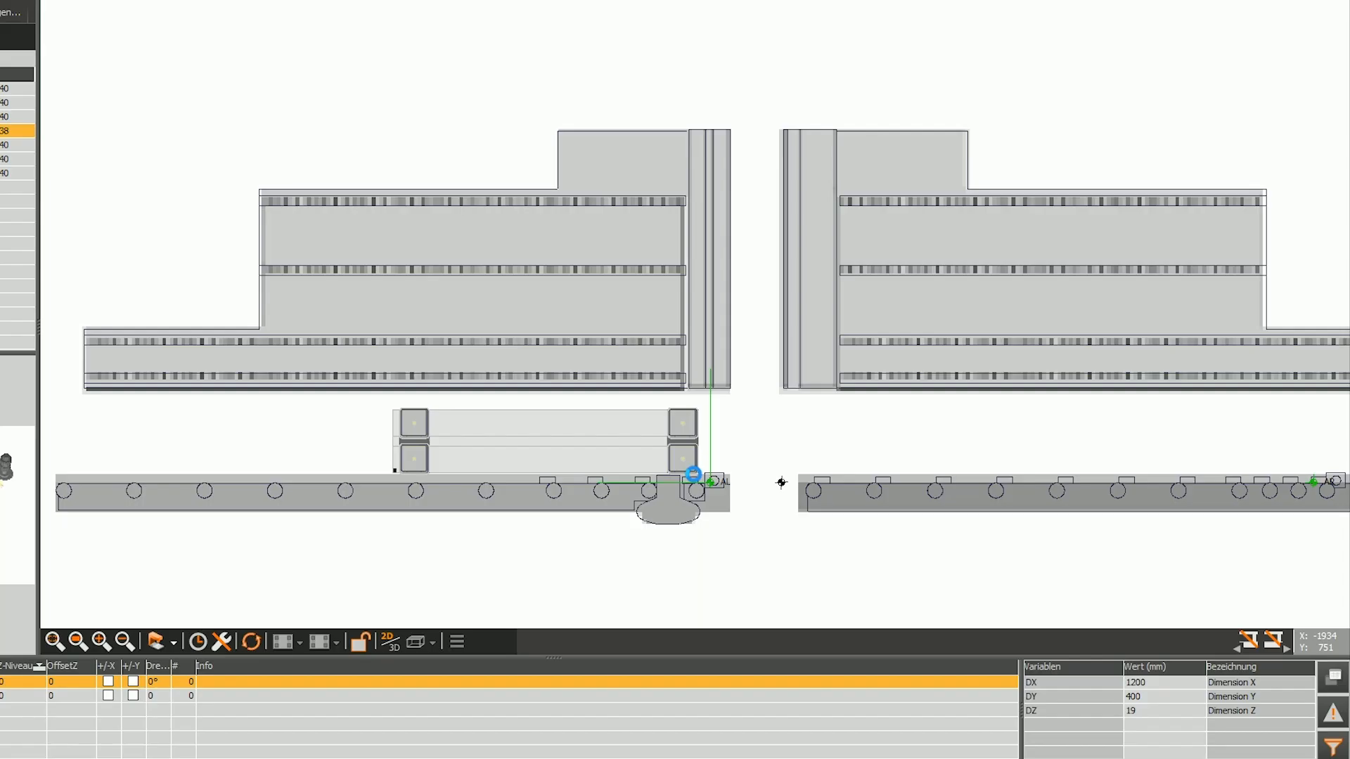